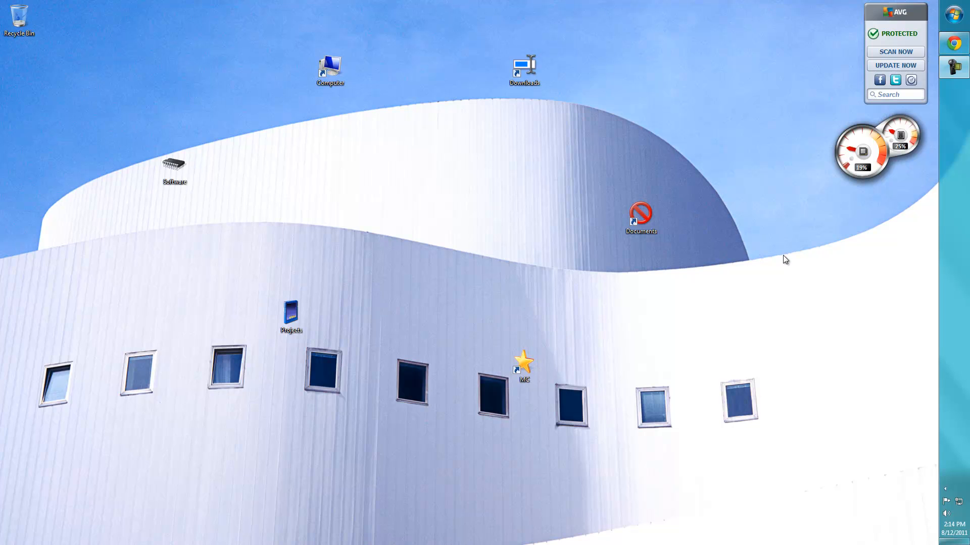
mouse_move(795, 235)
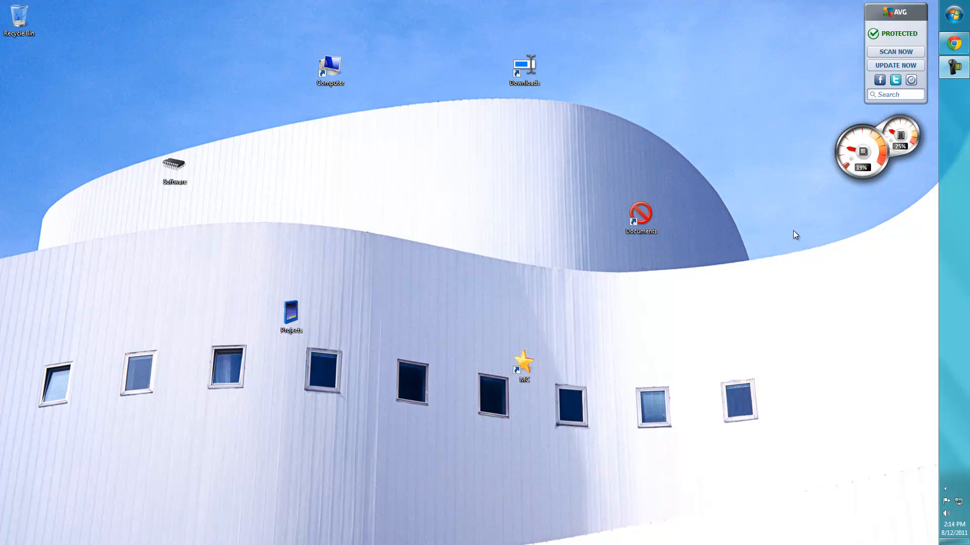
Search the Start menu for 'easy' and launch EasyBCD
left_click(290, 316)
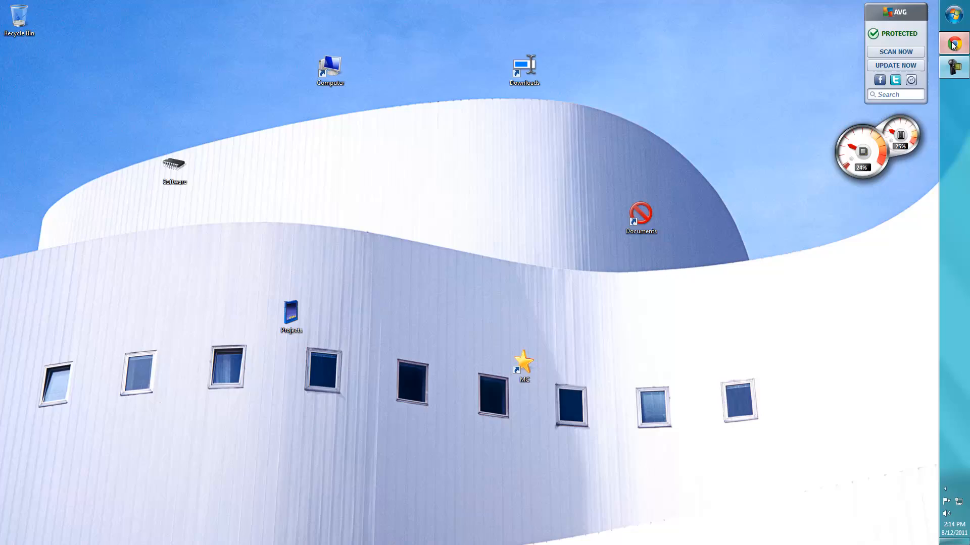
left_click(952, 44)
type("e")
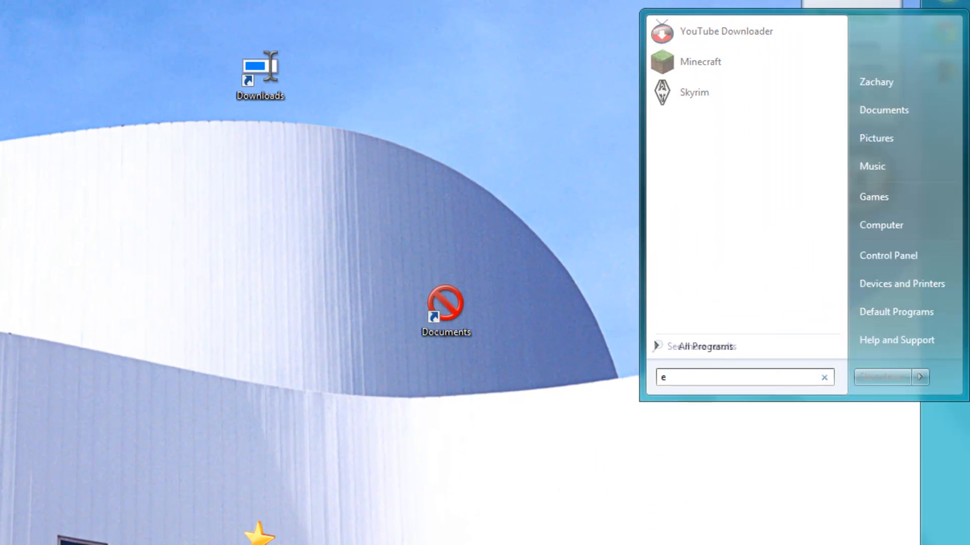
type("asy")
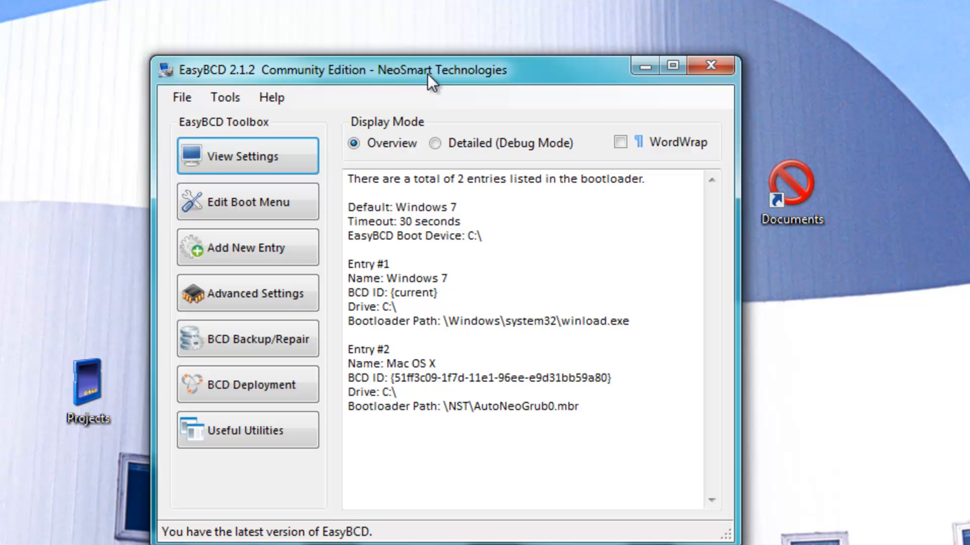
left_click_drag(430, 70, 408, 30)
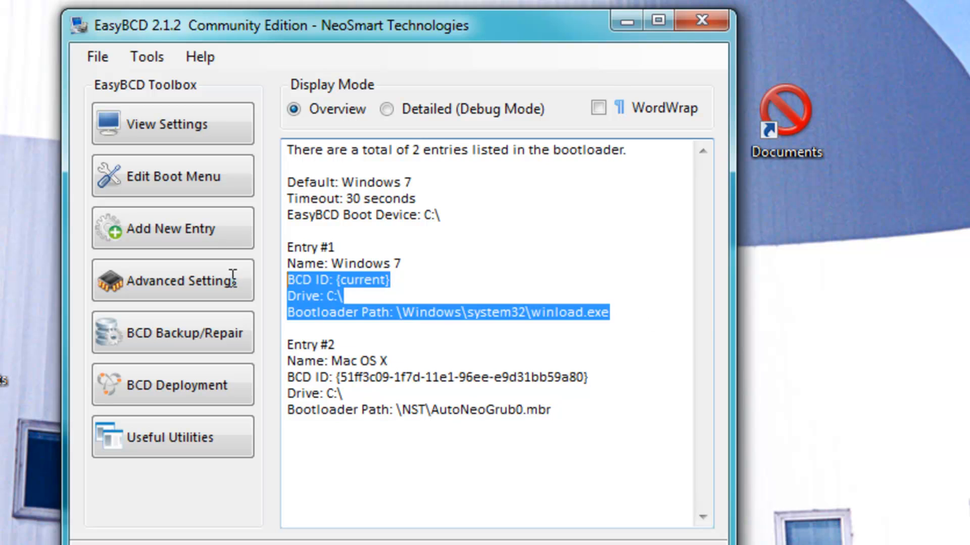
left_click(347, 296)
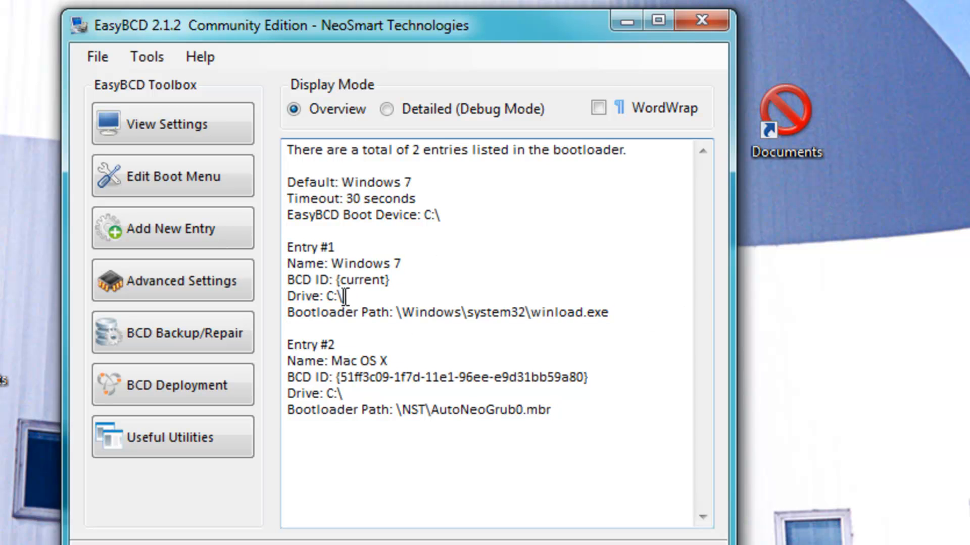
mouse_move(568, 321)
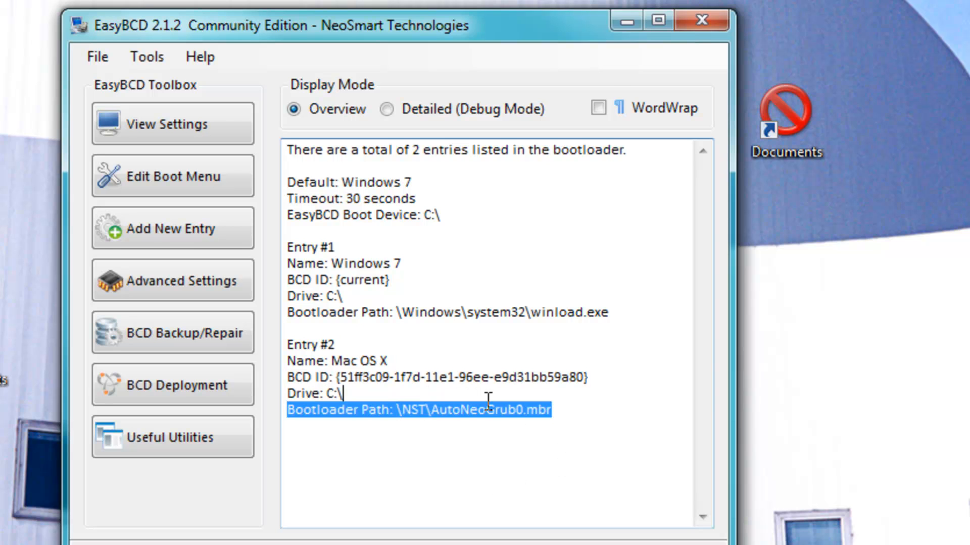
left_click(172, 228)
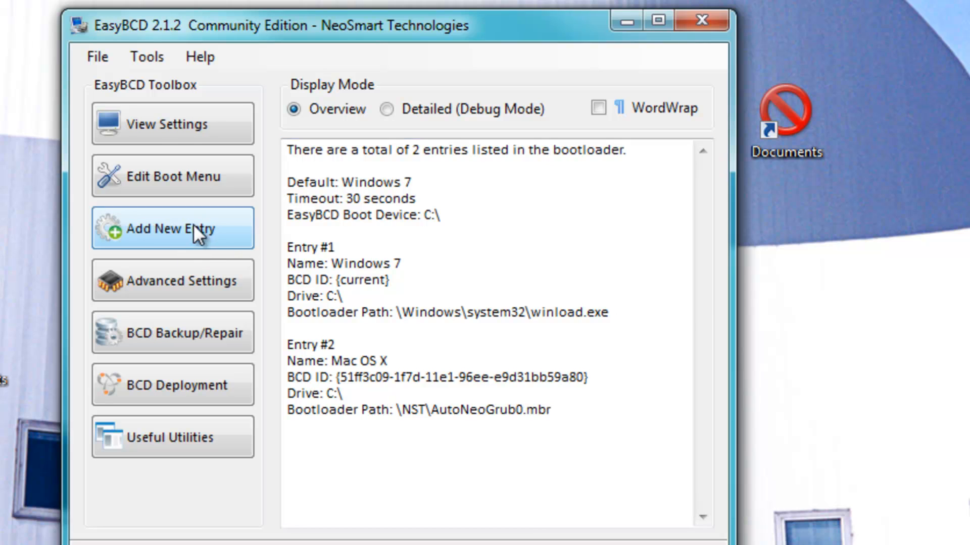
Add a new Mac OS X boot entry named 'MA' and bring up the boot menu editor
left_click(172, 227)
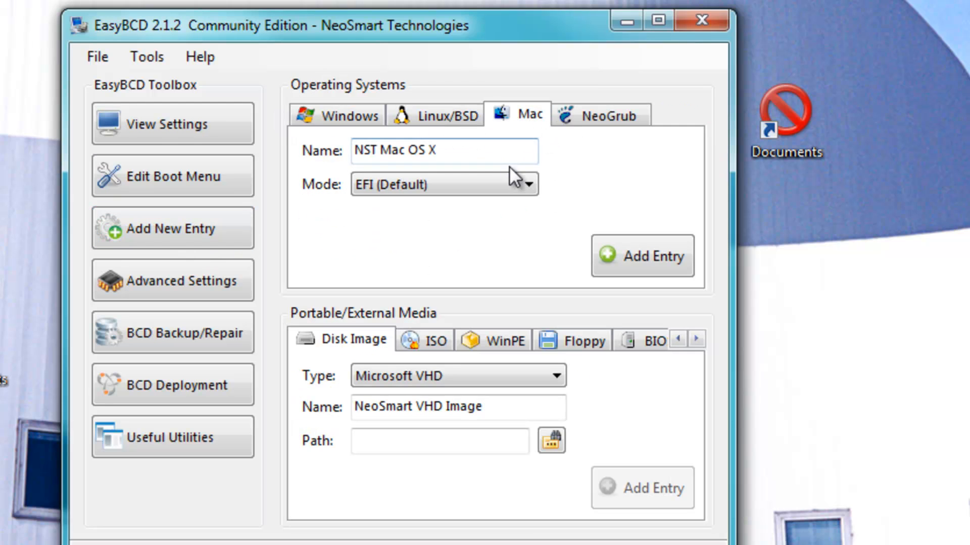
triple_click(442, 151)
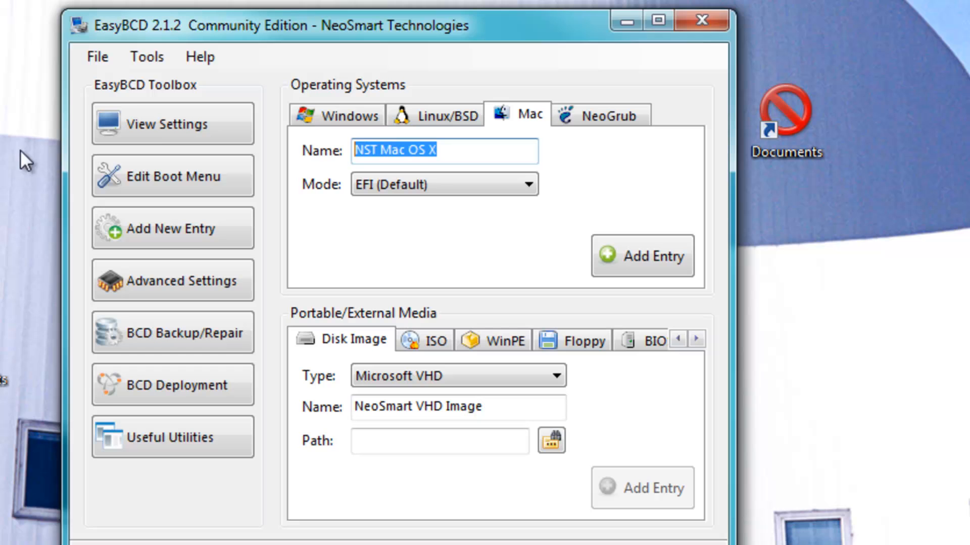
mouse_move(461, 150)
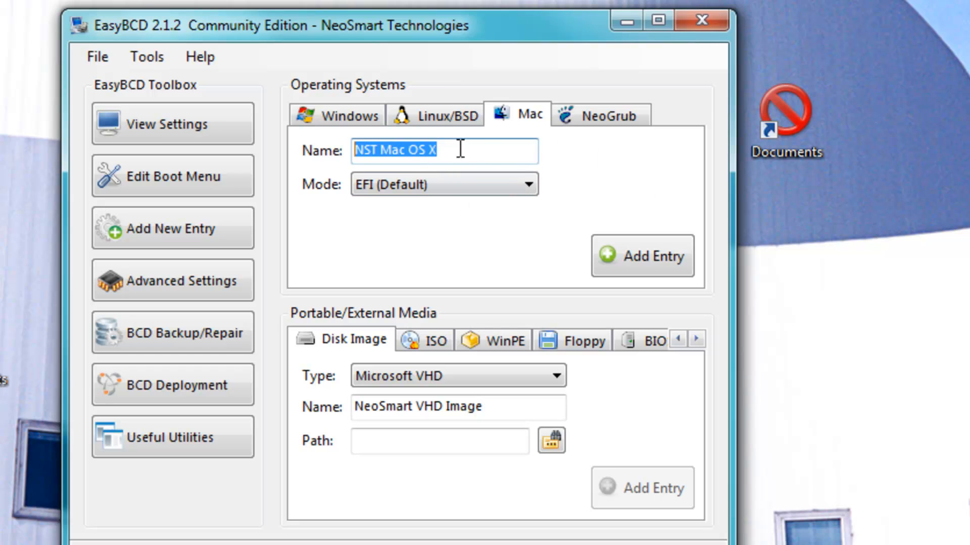
type("MA")
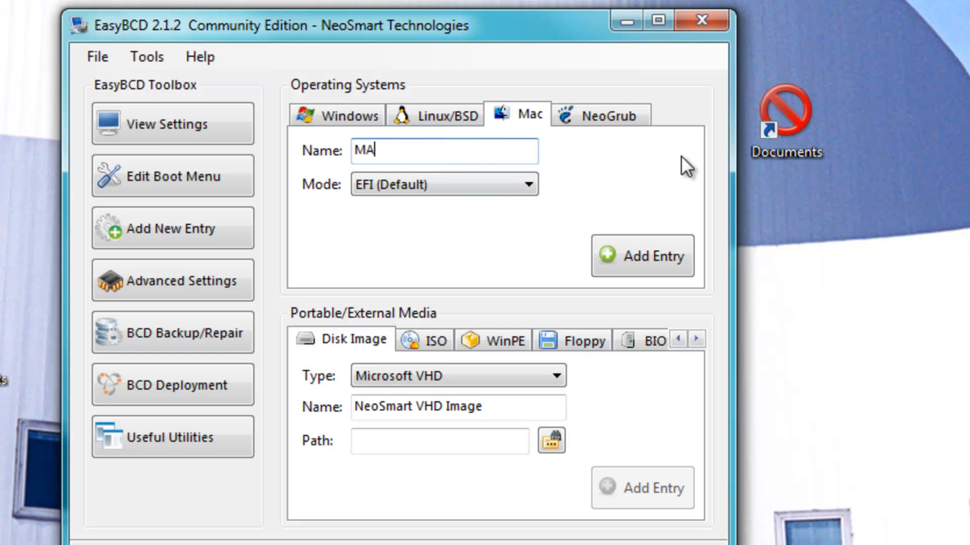
left_click(527, 184)
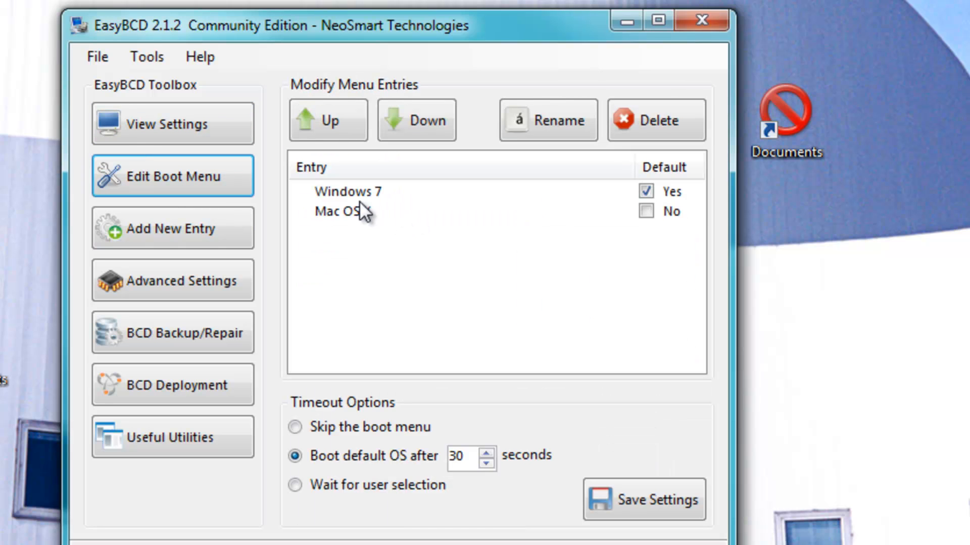
Keep Windows 7 as the default boot entry with a 30-second timeout and save the settings
left_click(347, 190)
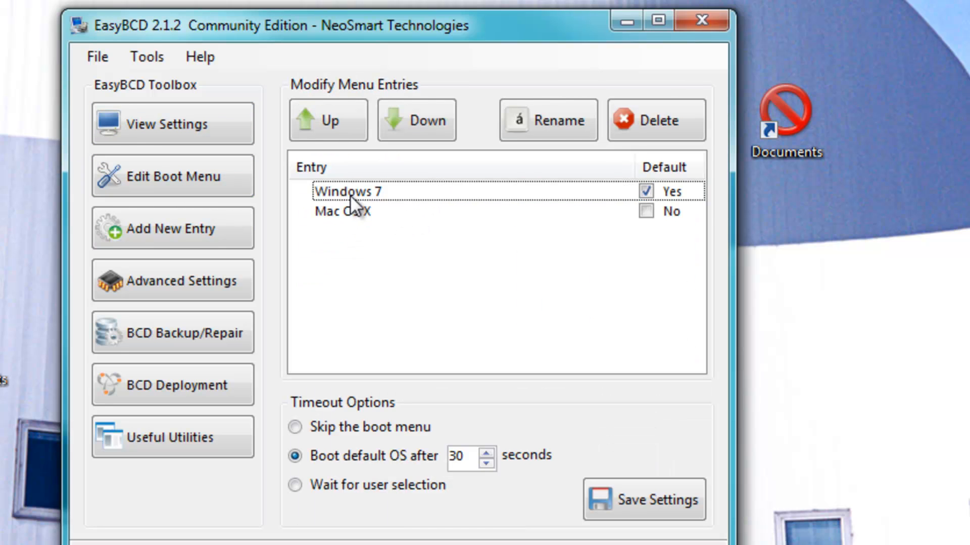
left_click(346, 211)
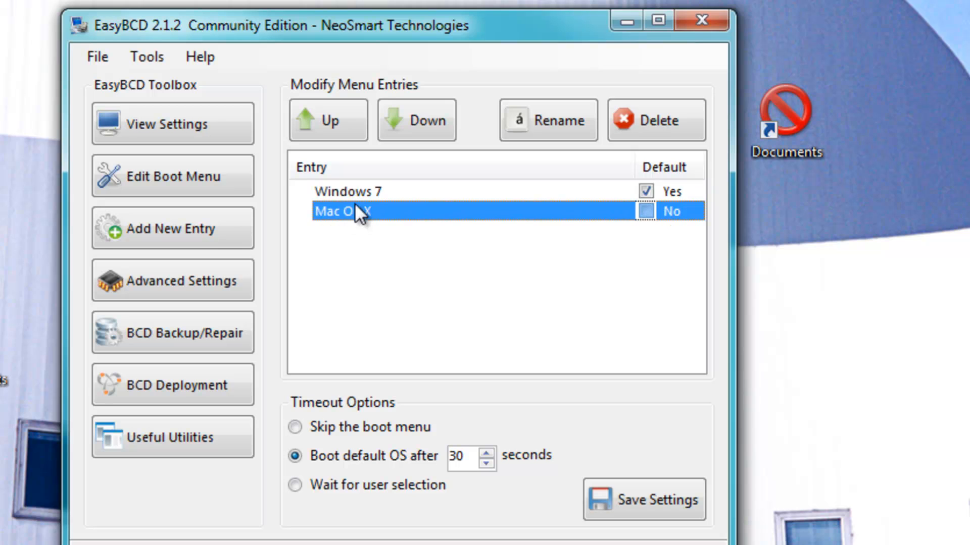
left_click(347, 191)
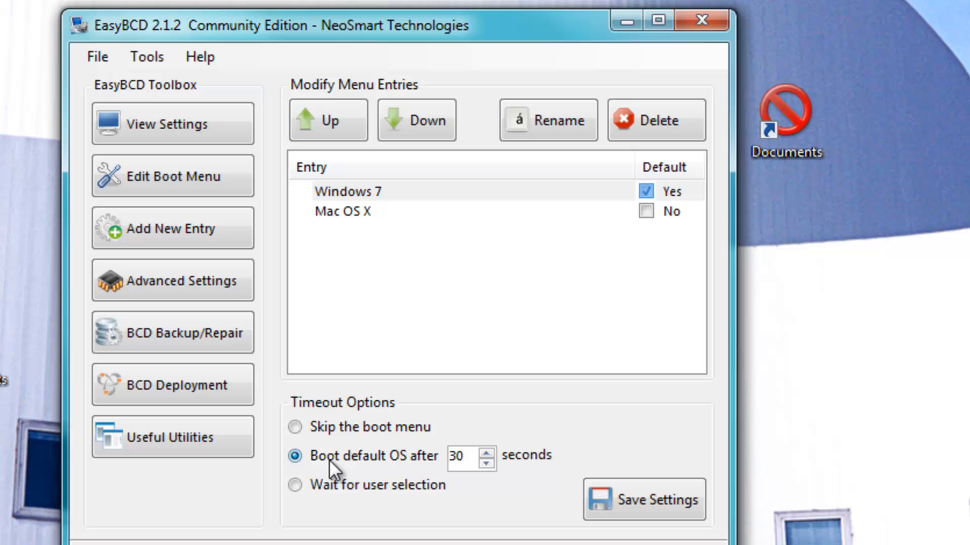
mouse_move(564, 399)
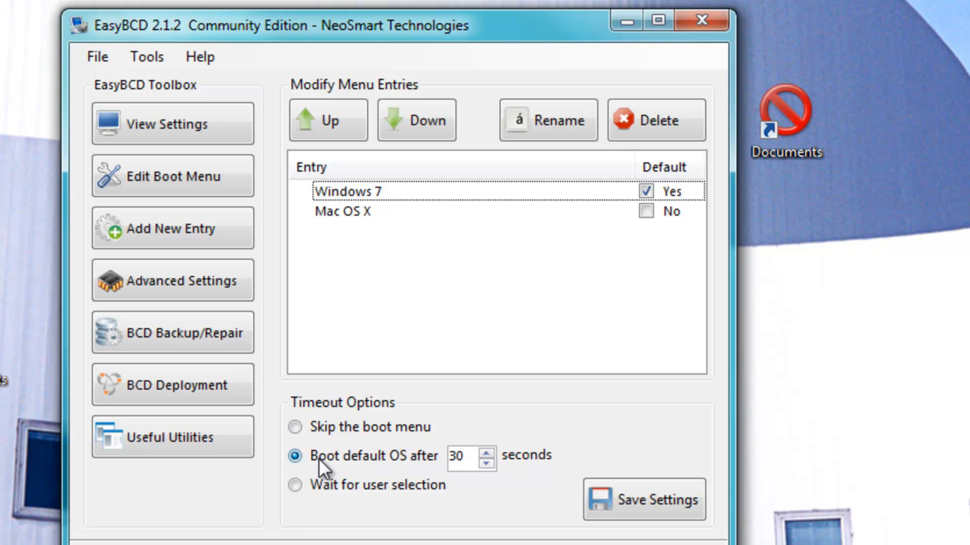
left_click(433, 191)
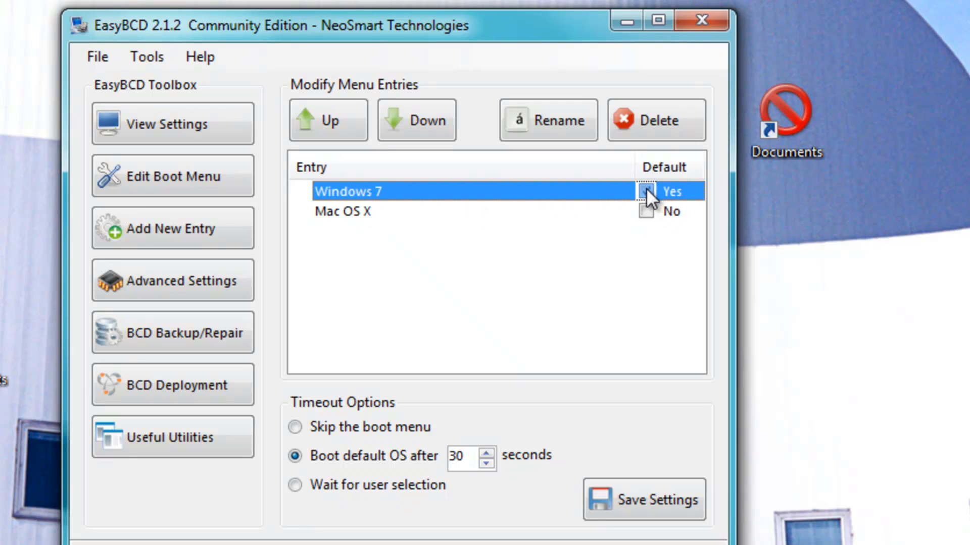
left_click(646, 191)
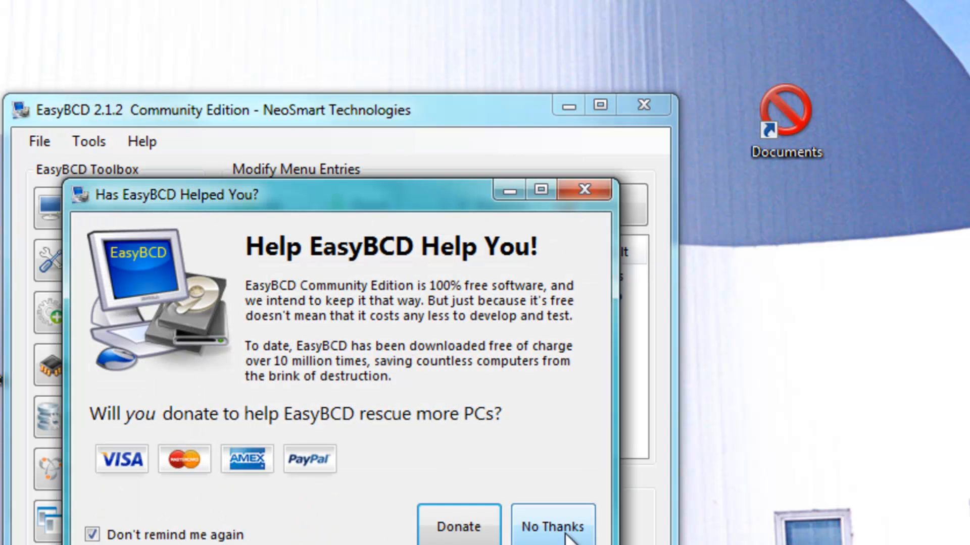
Decline the donation prompt, close EasyBCD and choose Restart from the Start menu
left_click(553, 527)
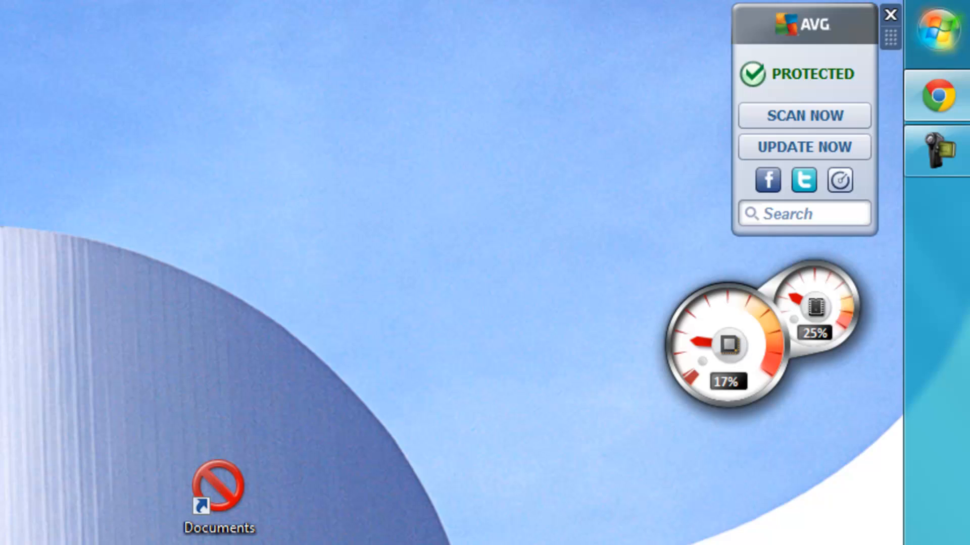
left_click(897, 277)
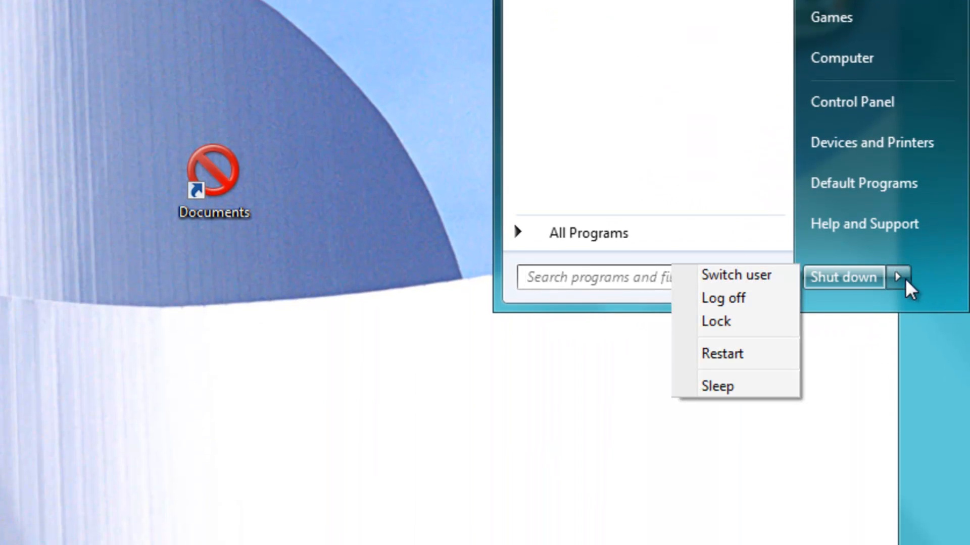
left_click(662, 406)
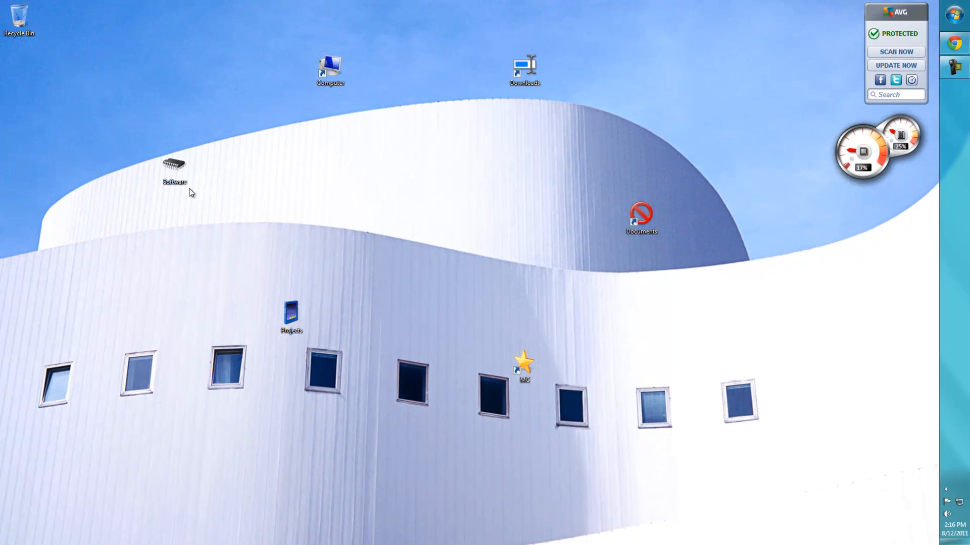
mouse_move(473, 271)
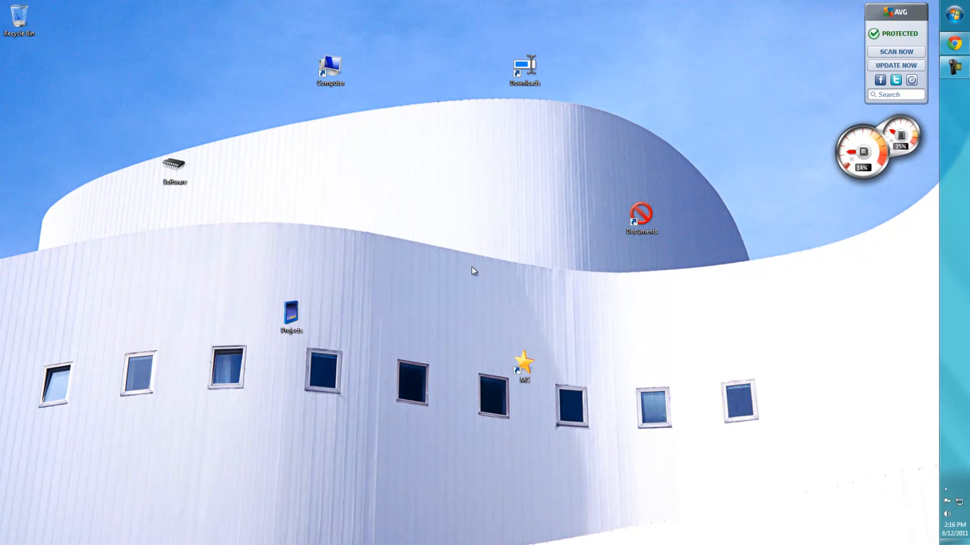
mouse_move(857, 184)
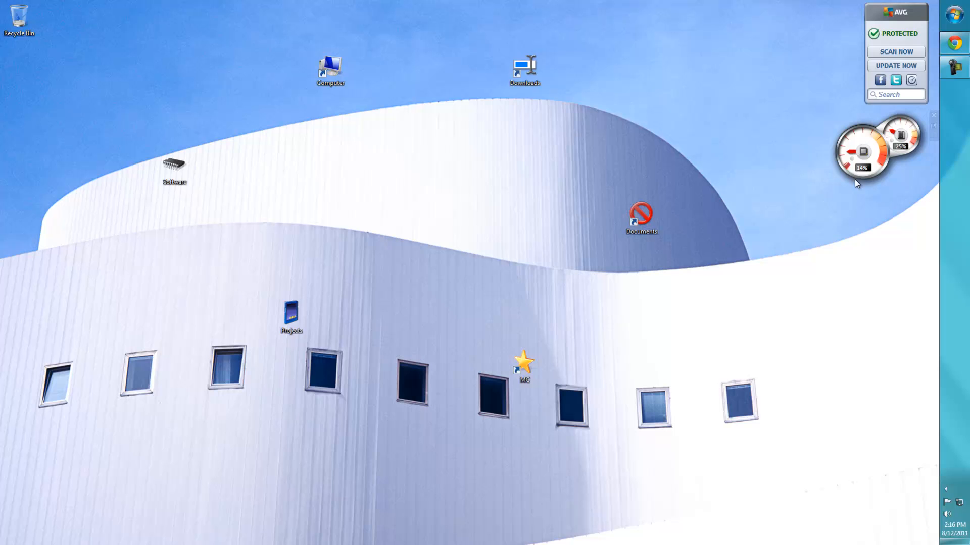
mouse_move(909, 460)
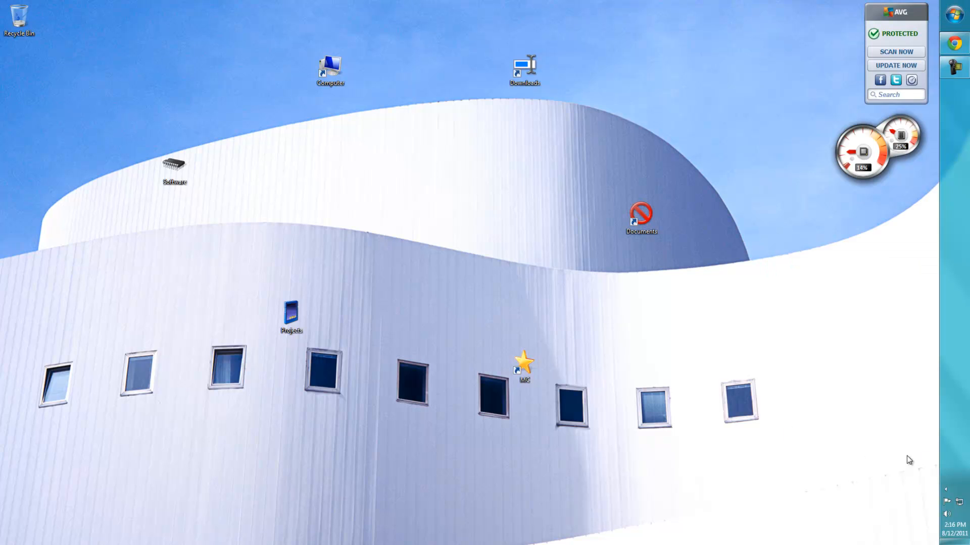